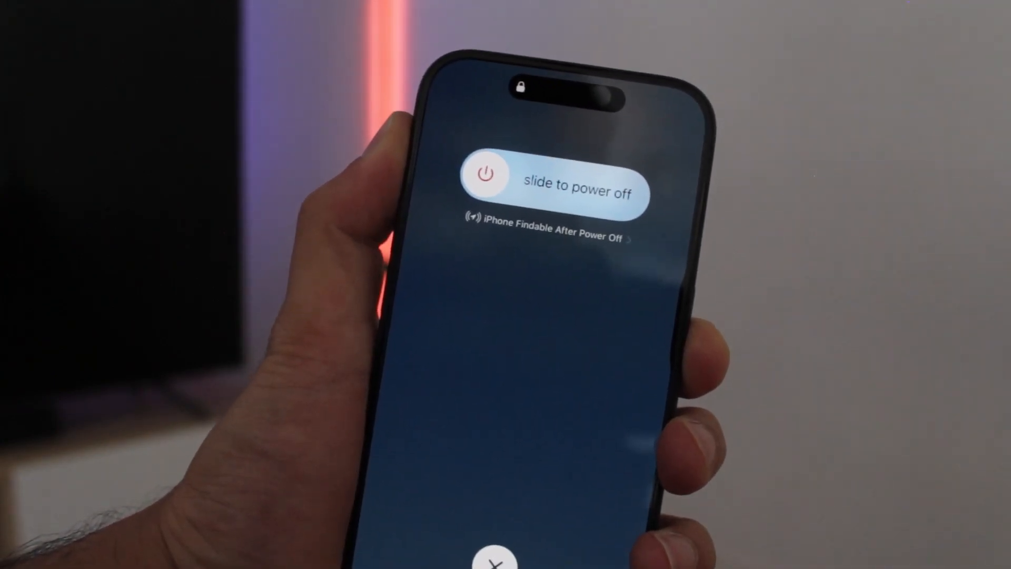
# Download the 64-bit iTunes for Windows installer from the Apple iTunes page
pyautogui.moveTo(487, 190); pyautogui.dragTo(632, 190)
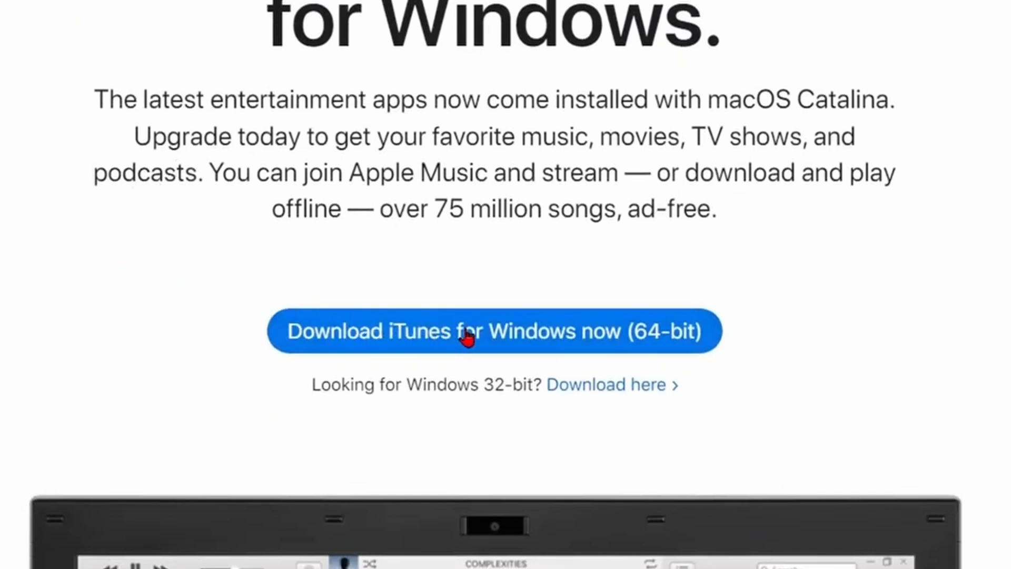
pyautogui.moveTo(592, 337)
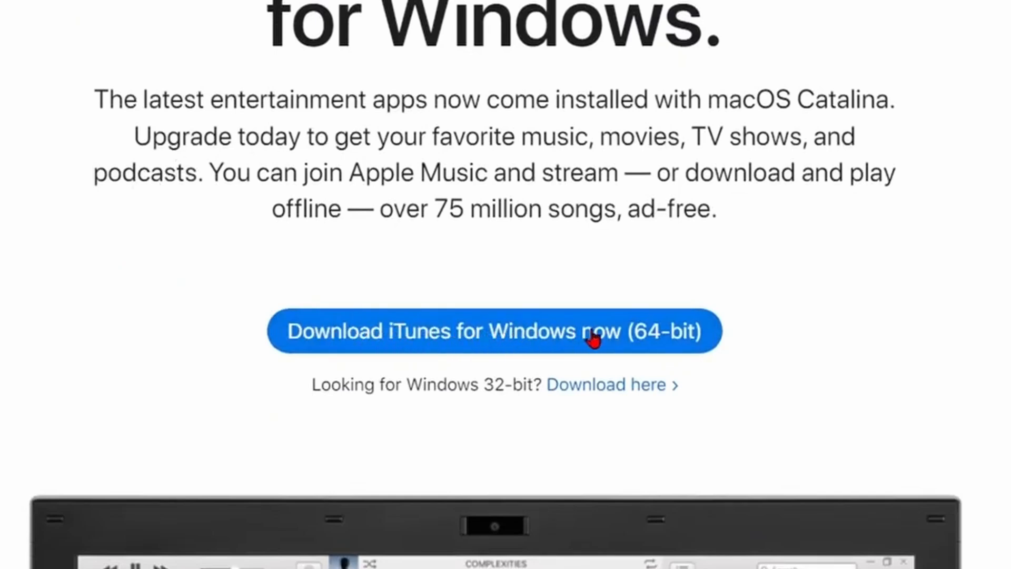
pyautogui.click(493, 331)
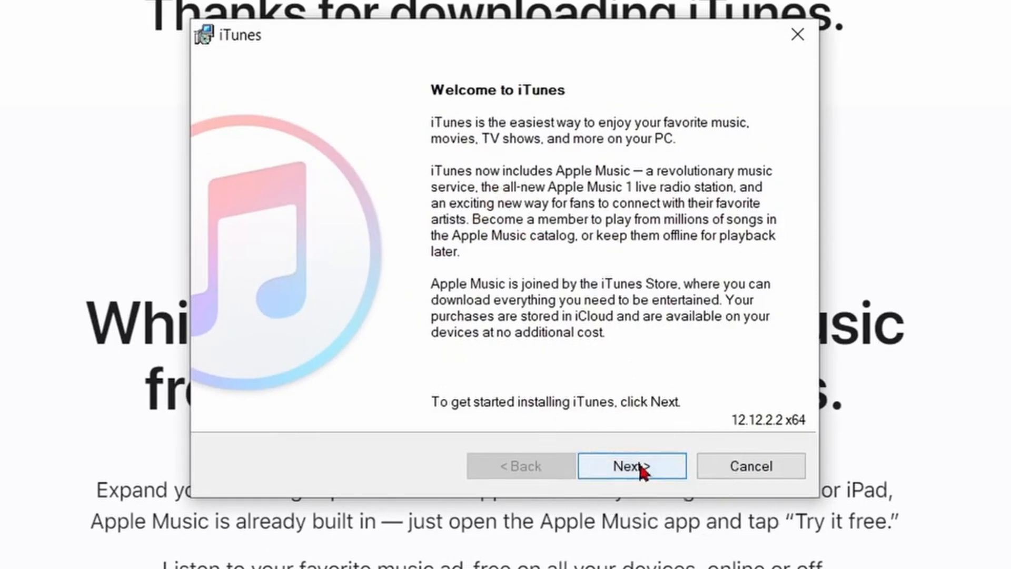
# Install iTunes with the default options and finish with 'Open iTunes' checked
pyautogui.click(631, 466)
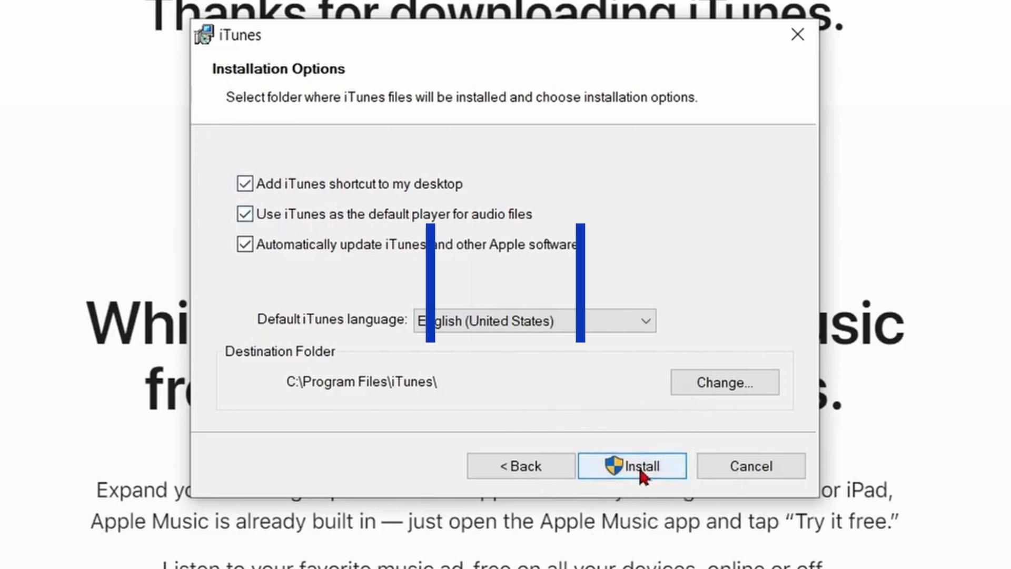
pyautogui.click(632, 465)
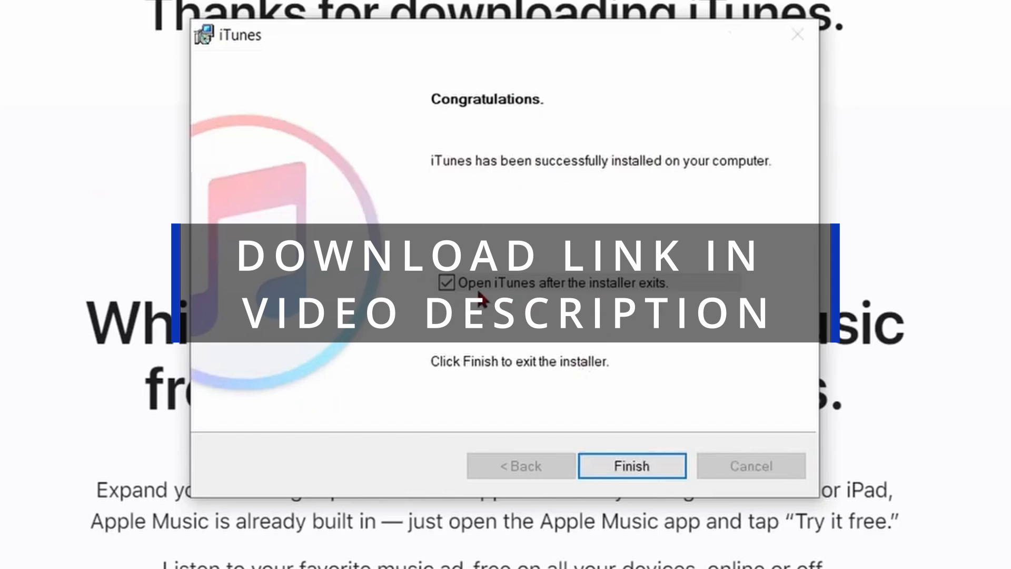
pyautogui.click(632, 465)
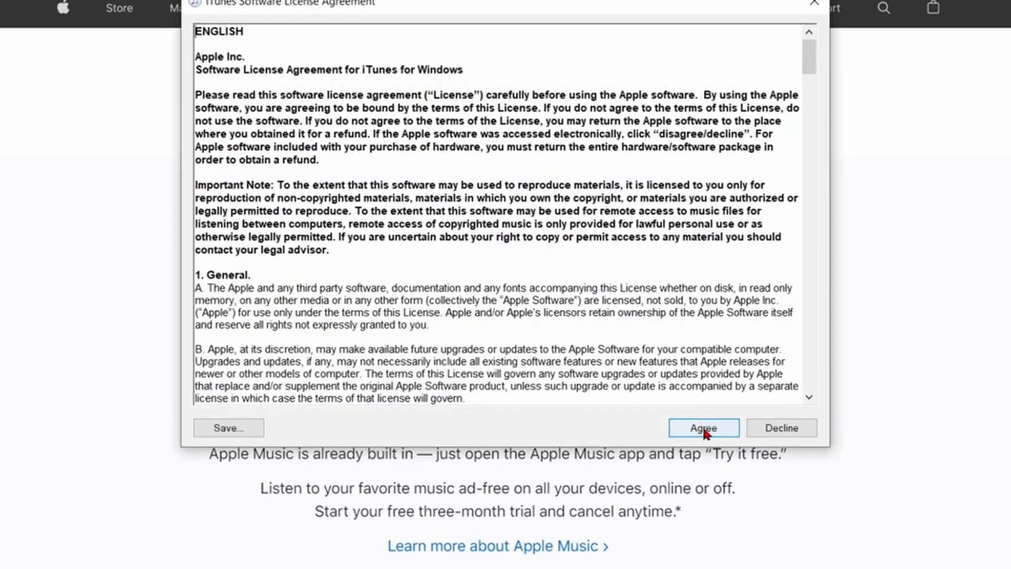
# Accept the iTunes for Windows software license agreement
pyautogui.click(702, 428)
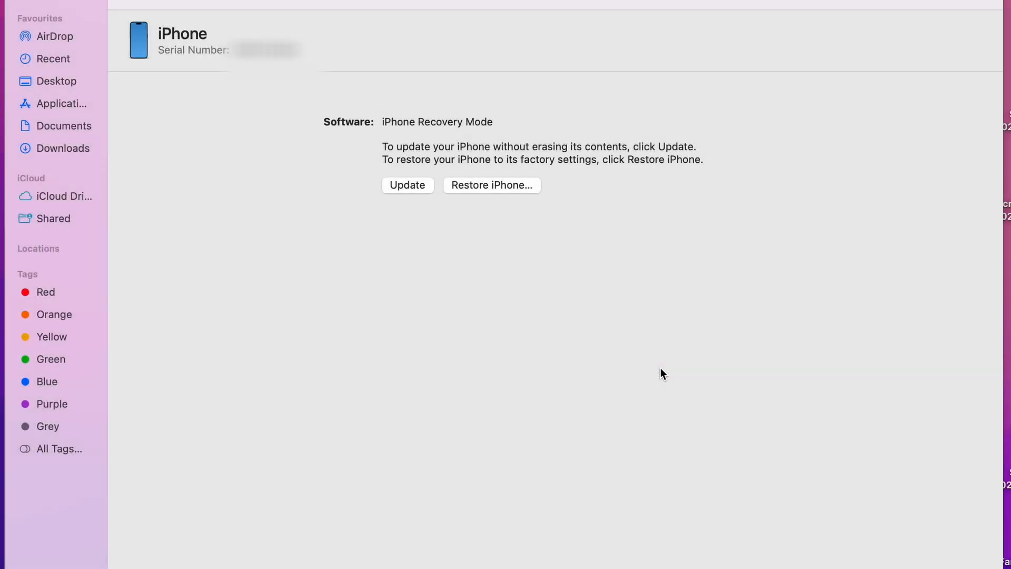
# Update the iPhone to iOS 18.2.1 without erasing, accepting release notes and the iOS license
pyautogui.click(407, 185)
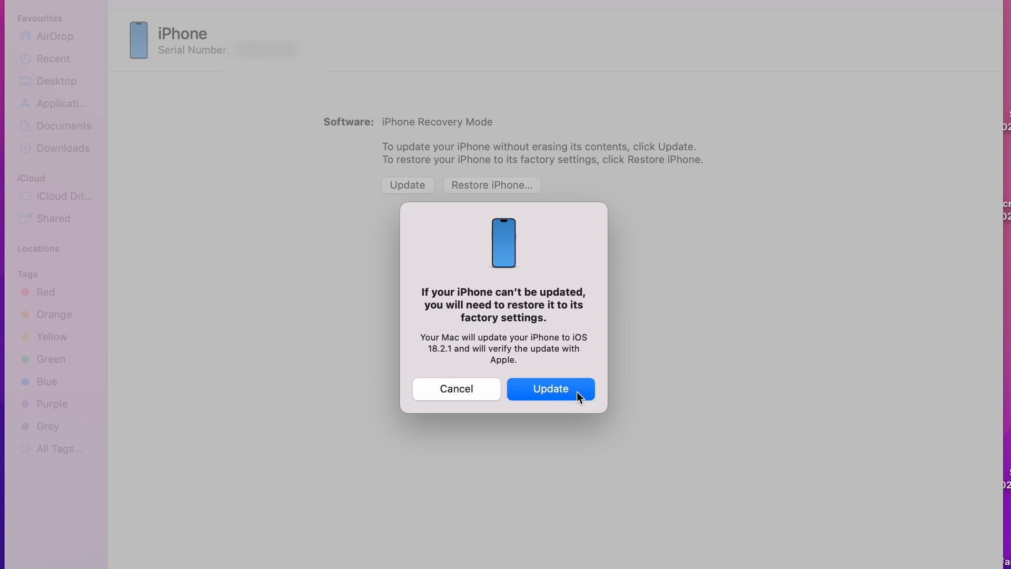
pyautogui.click(550, 388)
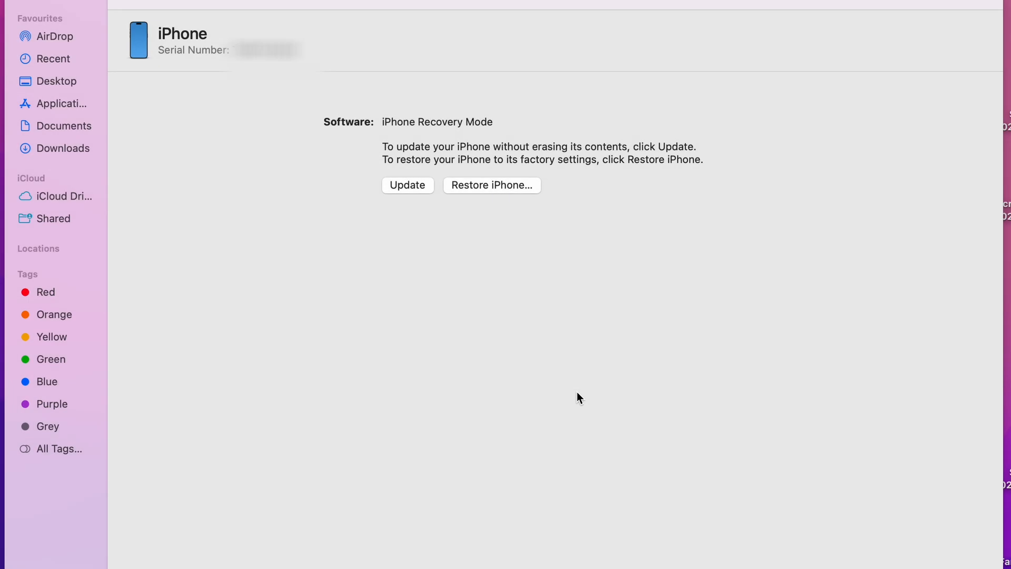
pyautogui.click(408, 185)
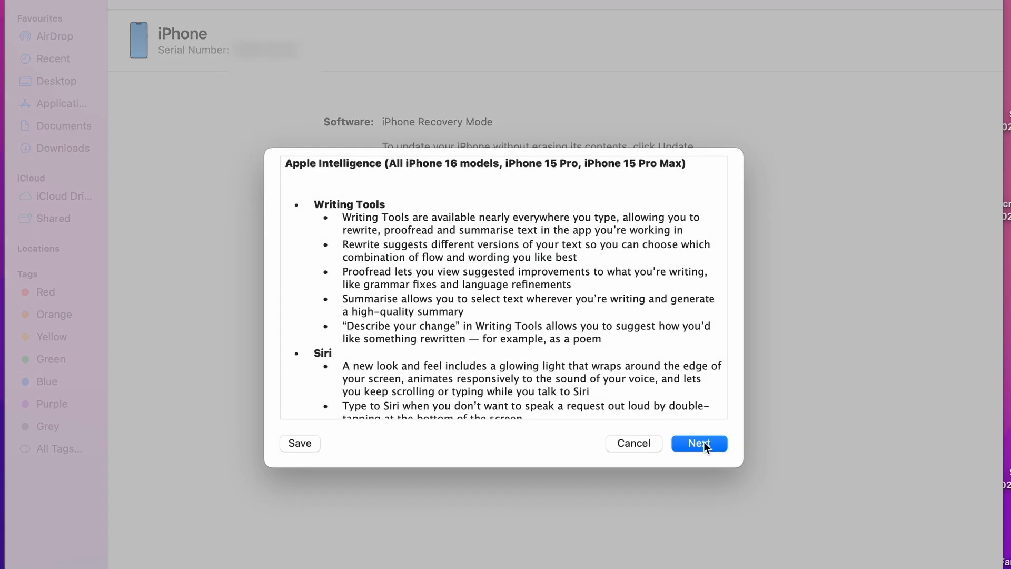
pyautogui.click(698, 443)
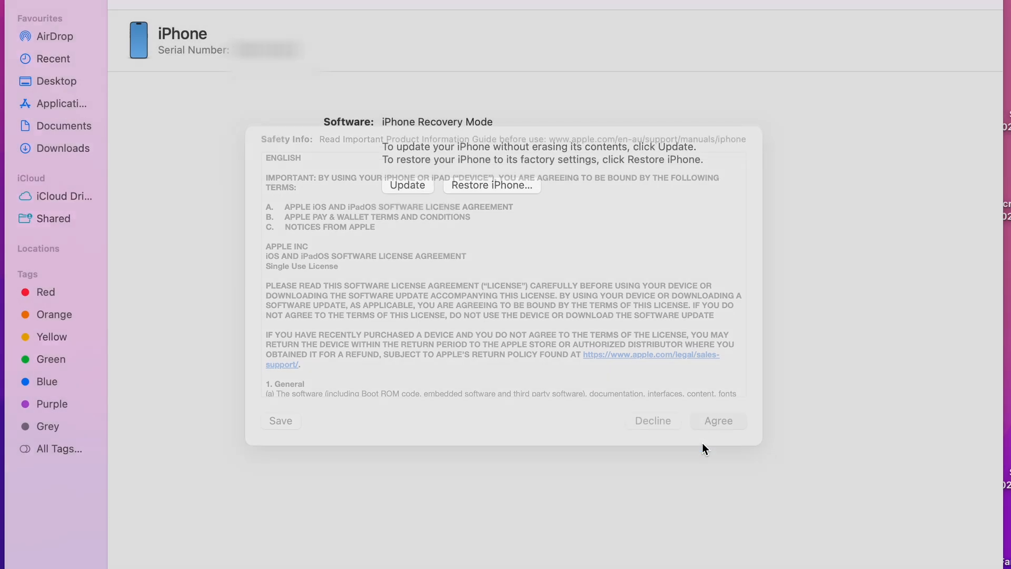
pyautogui.click(718, 420)
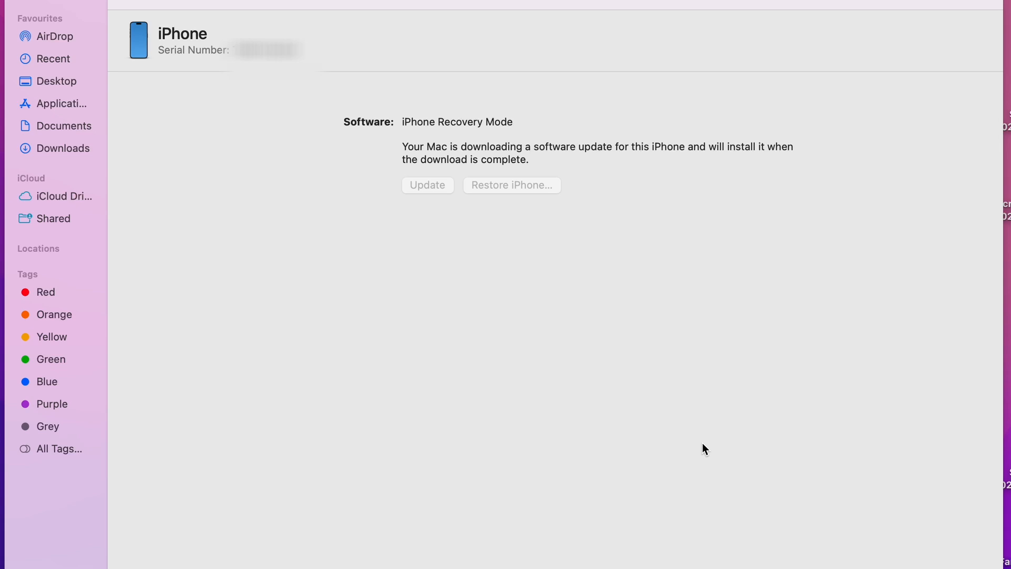